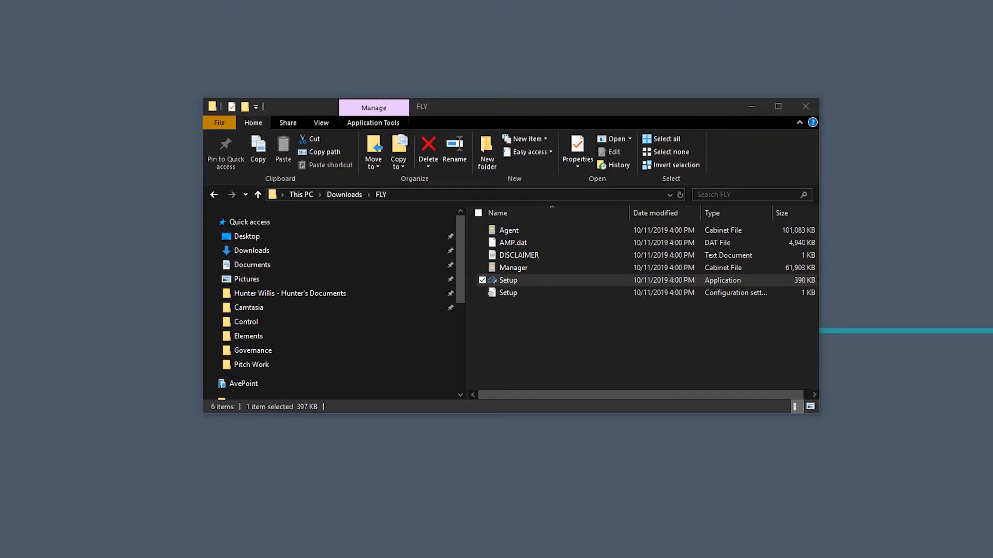
- Launch Setup.exe from the FLY folder and close the downloads window
double_click(507, 280)
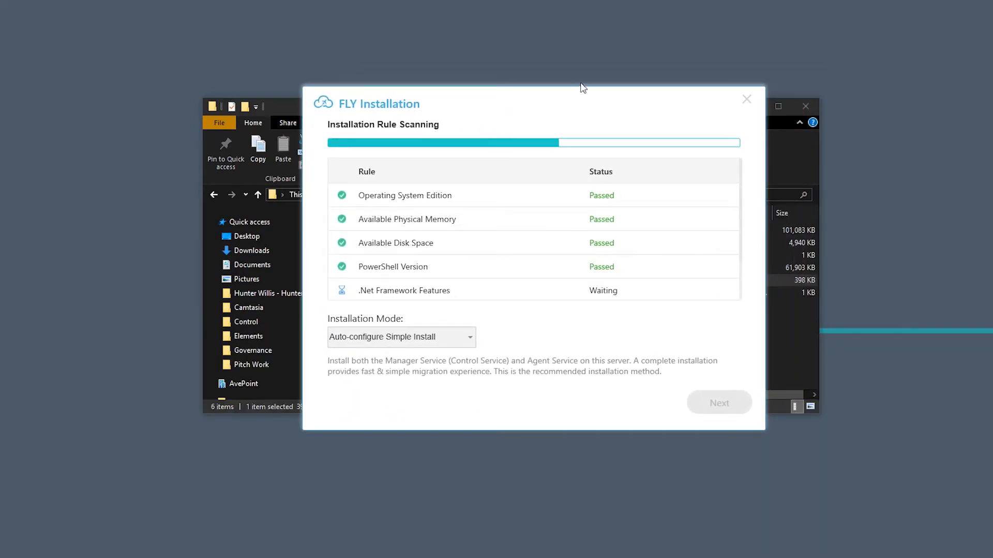
mouse_move(583, 88)
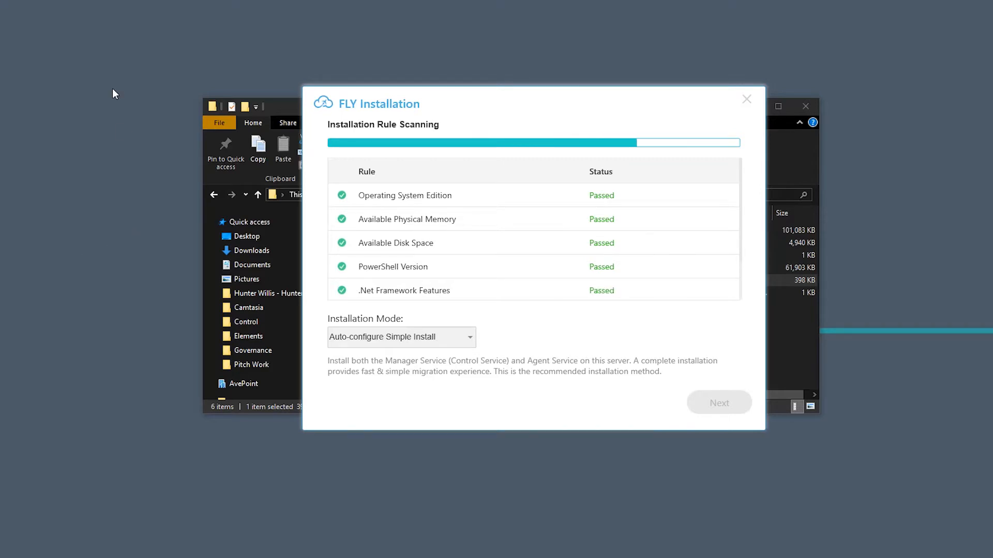
mouse_move(806, 106)
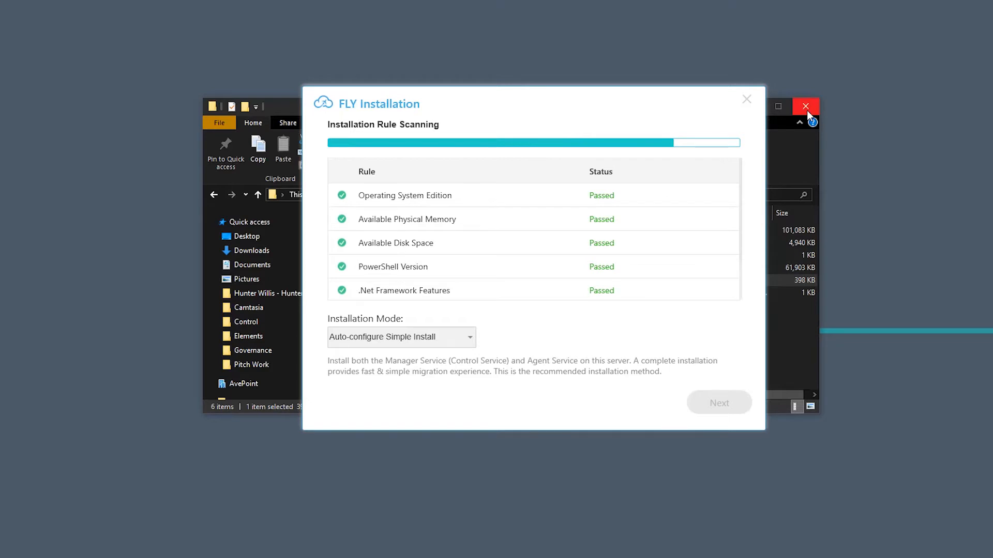
click(805, 107)
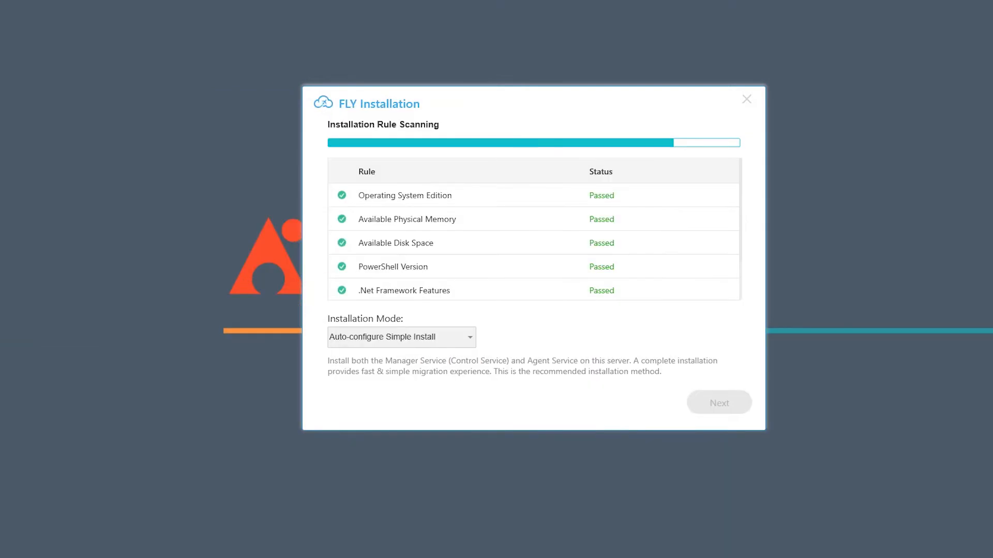
mouse_move(724, 43)
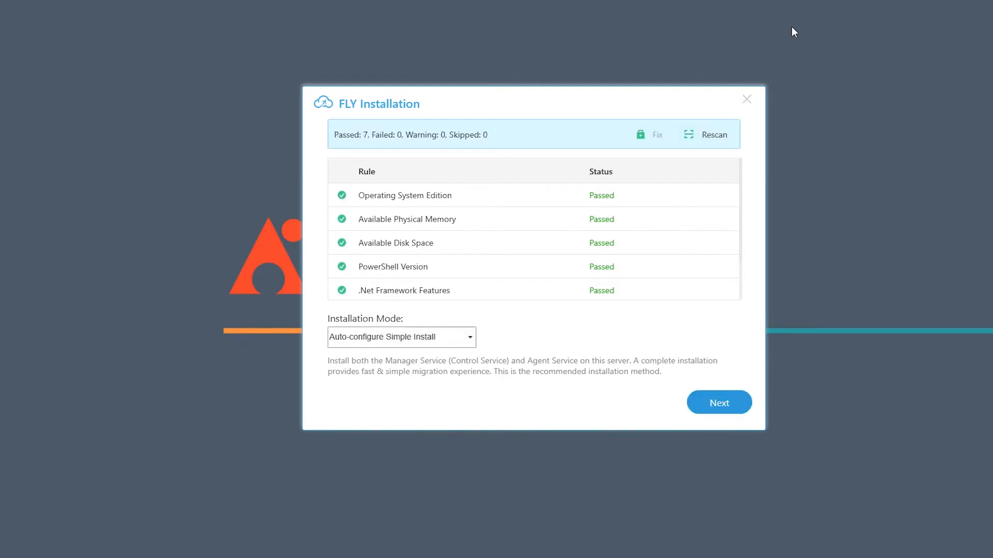
- Keep the default access URL, port and Built-in Database, and install FLY
click(719, 402)
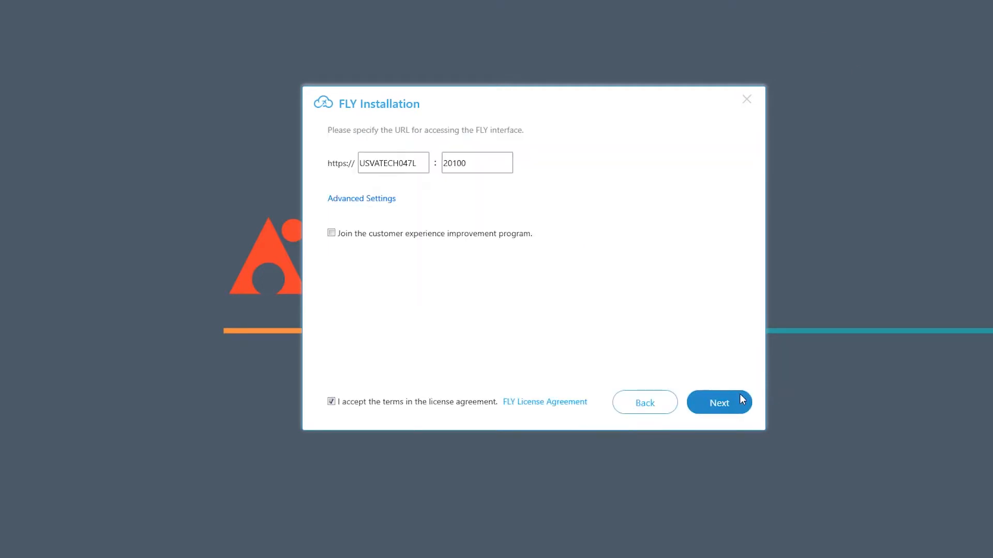
click(719, 402)
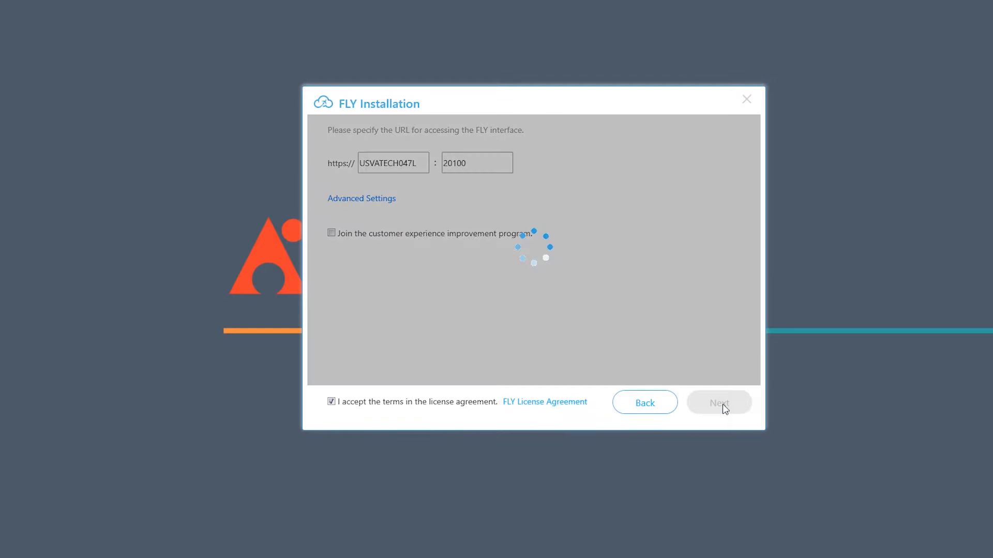
click(719, 403)
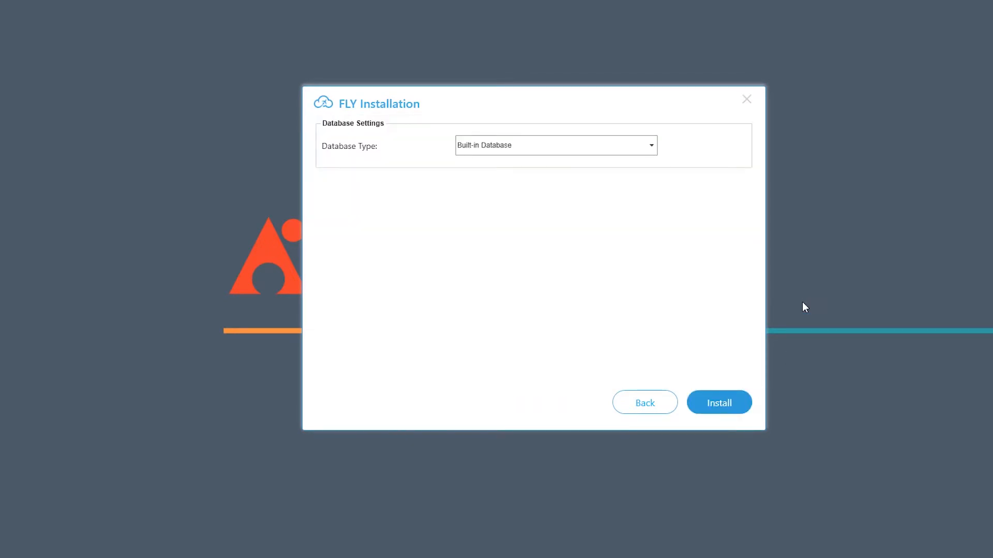
click(719, 402)
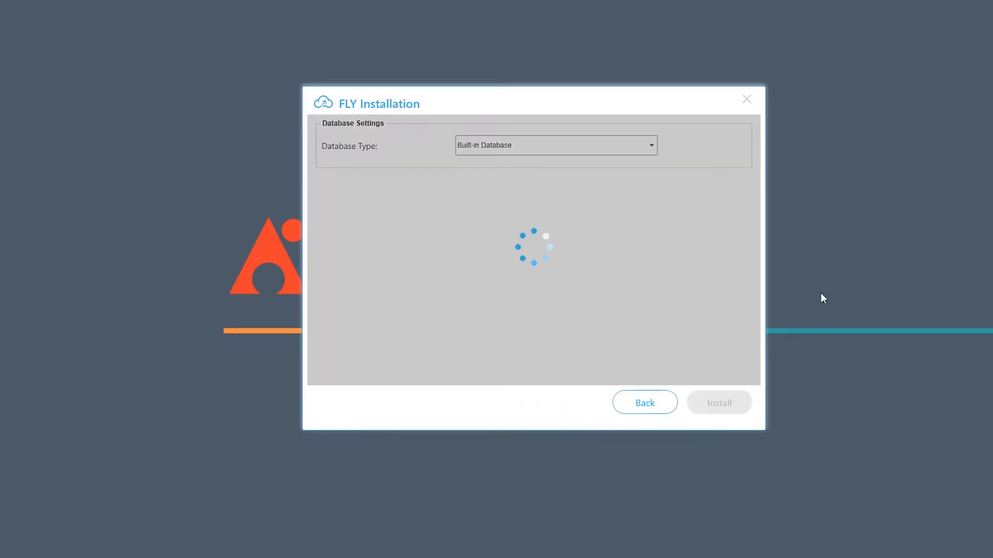
click(719, 402)
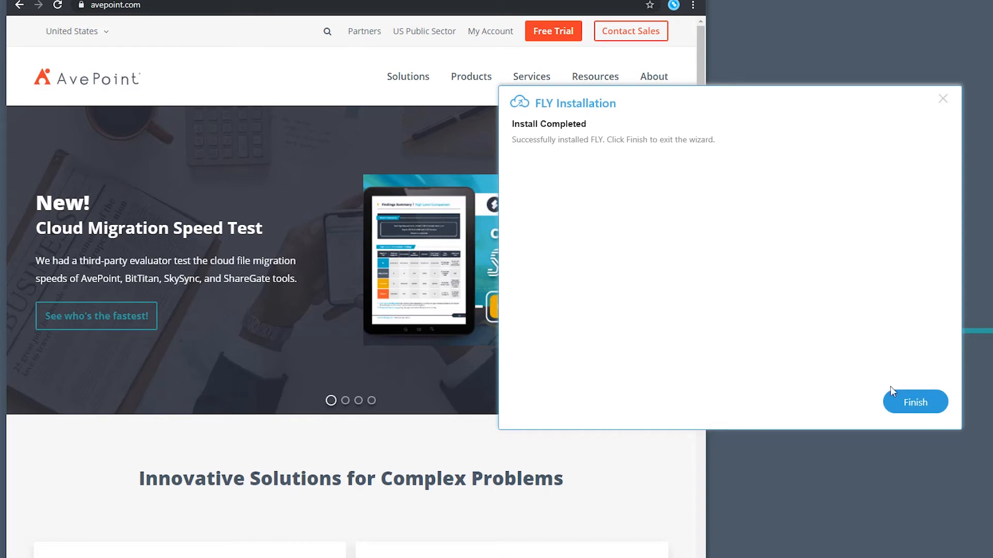
mouse_move(861, 251)
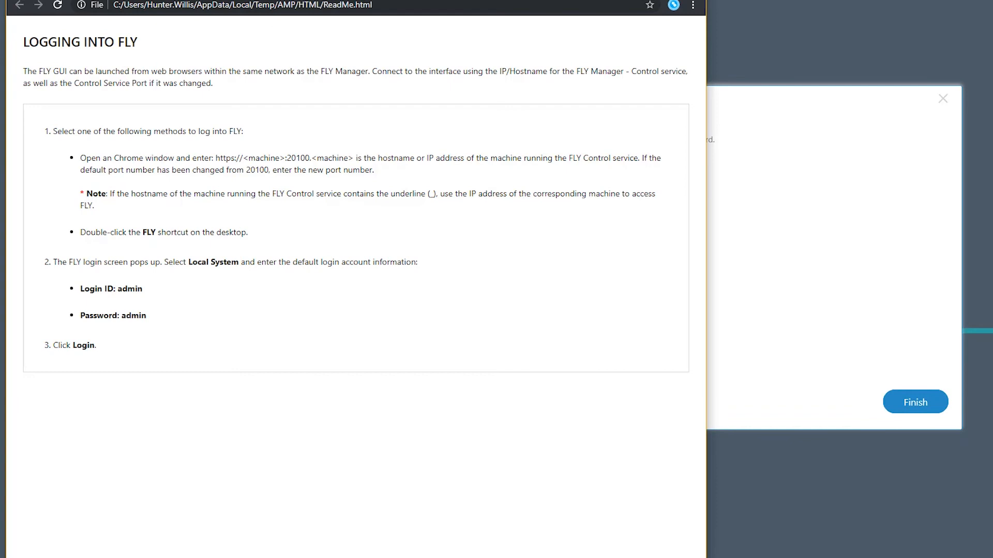
click(915, 402)
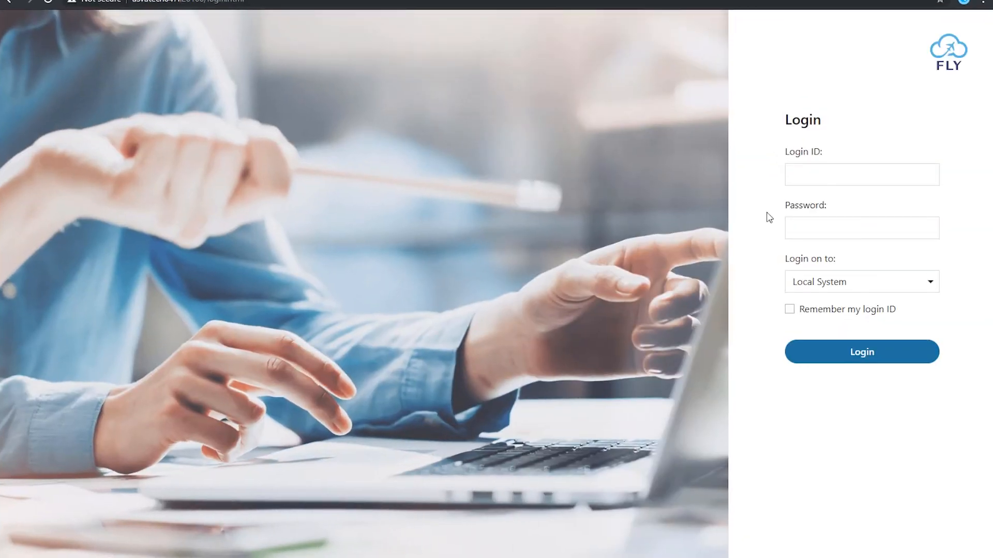
- Sign in to FLY as admin/admin and dismiss the getting-started tutorial
click(861, 174)
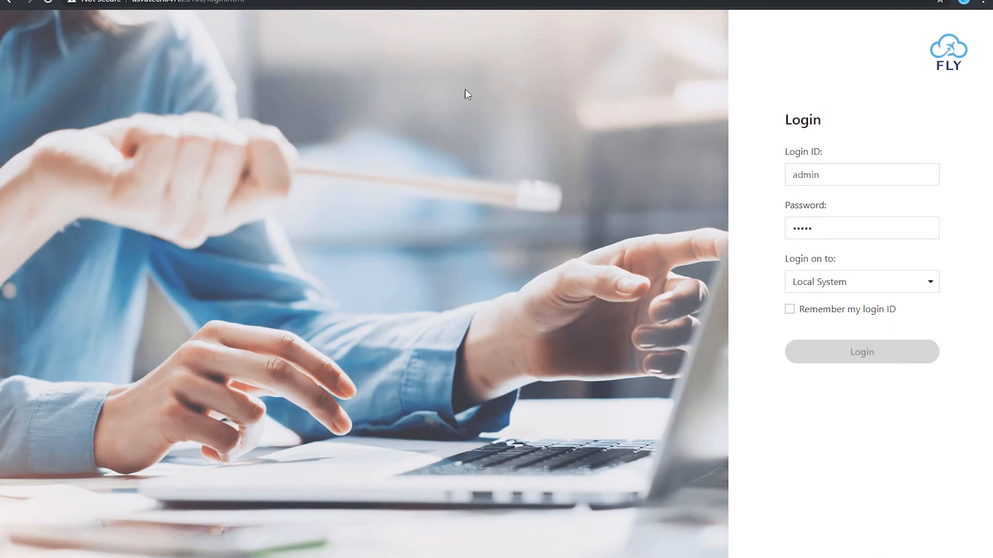
click(861, 352)
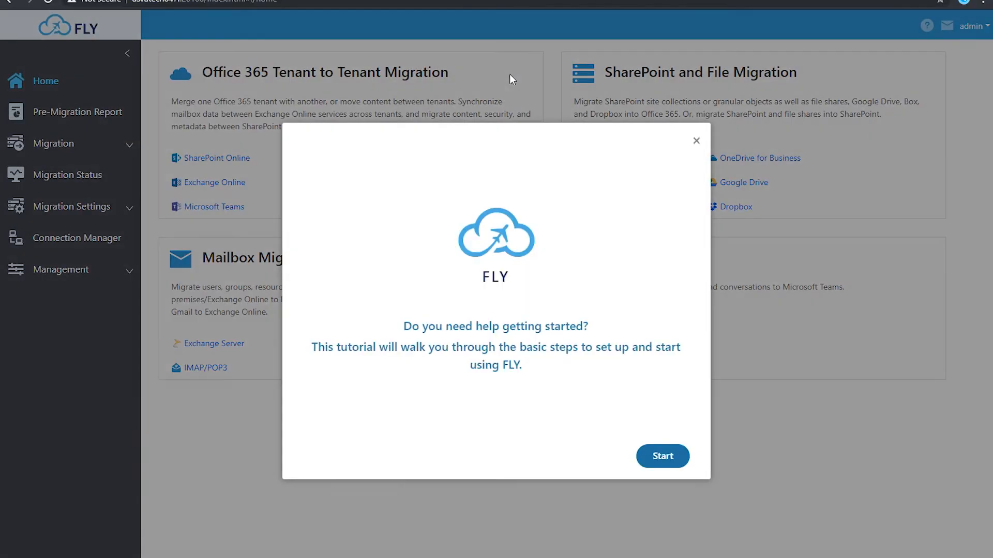
click(696, 140)
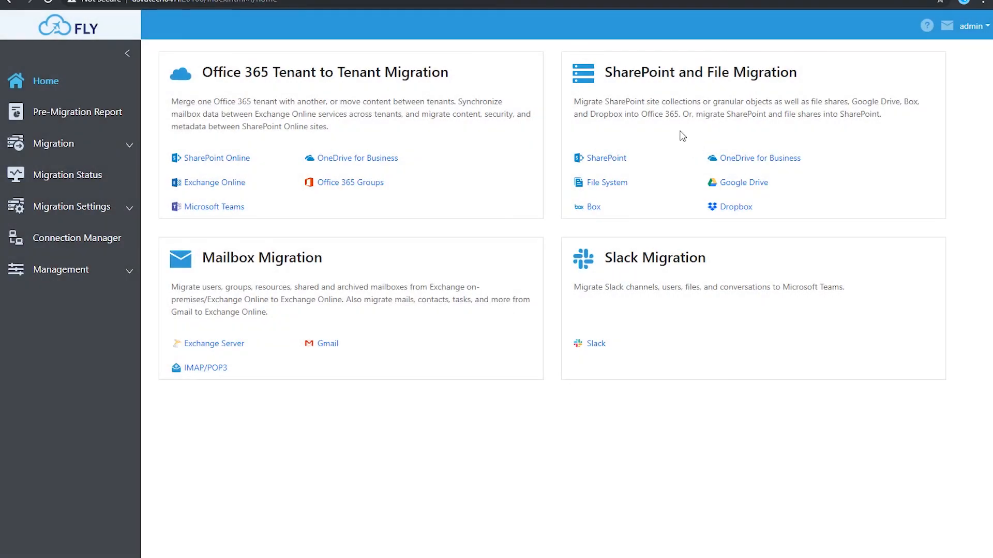
- Go to Management > License Manager and browse for a license file
click(59, 269)
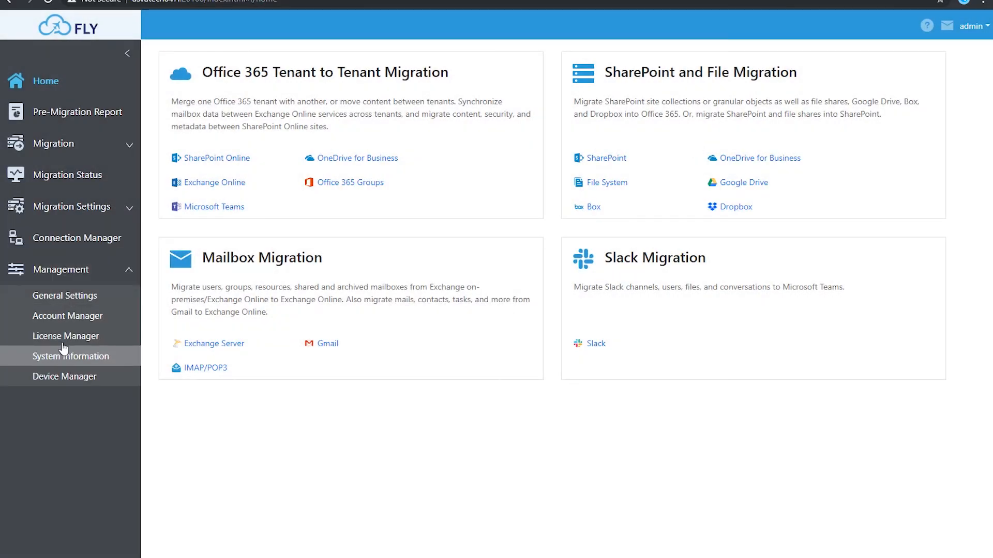
click(65, 336)
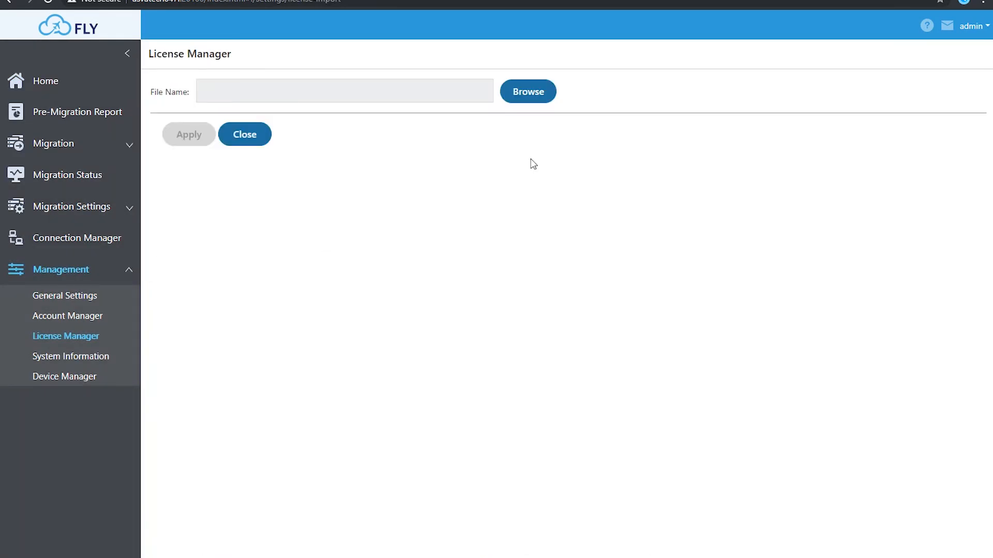
click(527, 91)
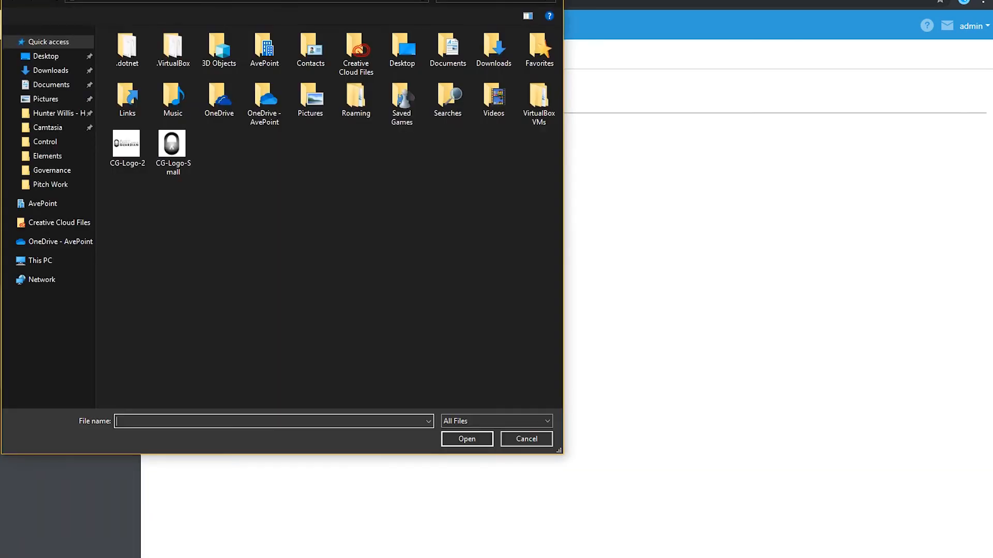
- Select the FLY Enterprise 4.2 .lic file and apply it
click(525, 439)
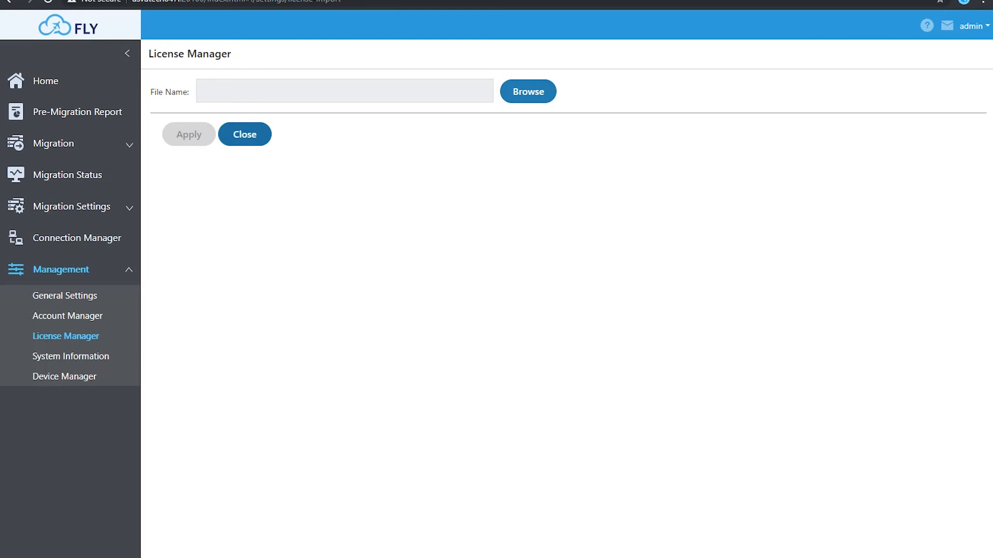
click(527, 91)
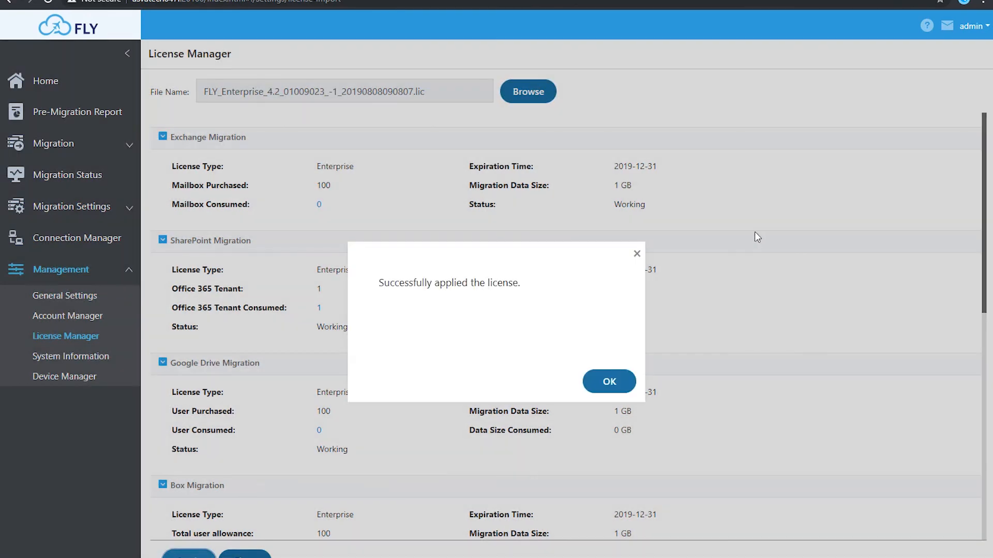
- Acknowledge the license success message and sign in again as admin/admin
click(608, 382)
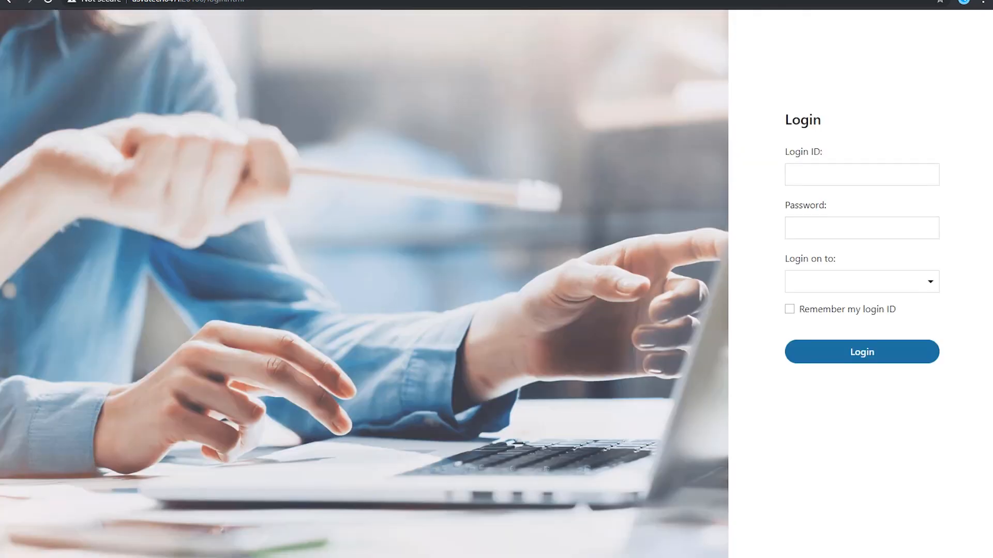
text(admin)
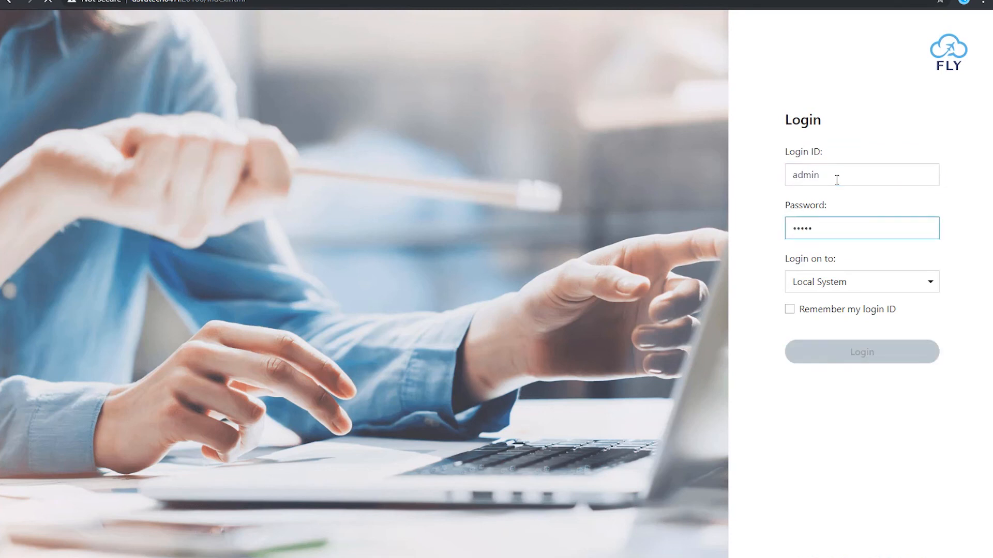
click(861, 352)
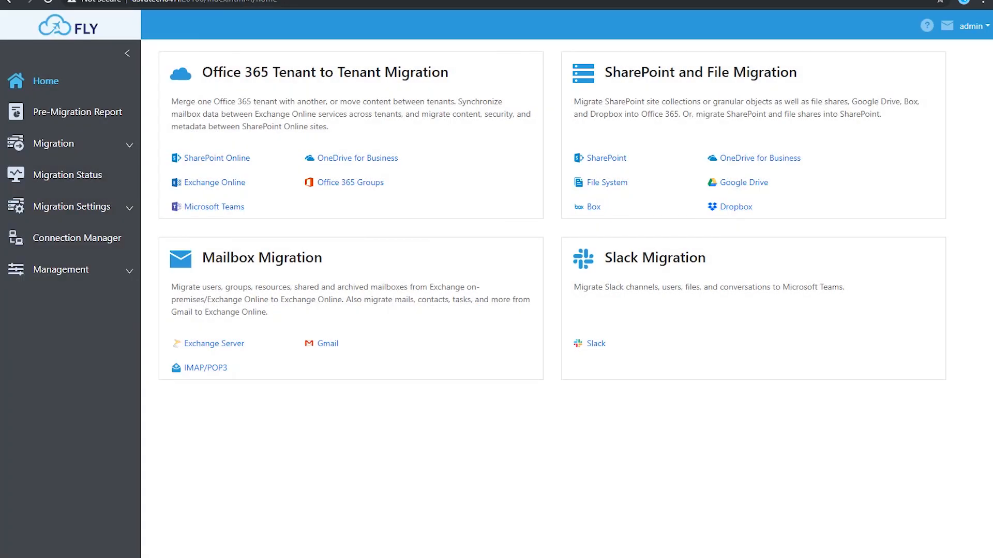